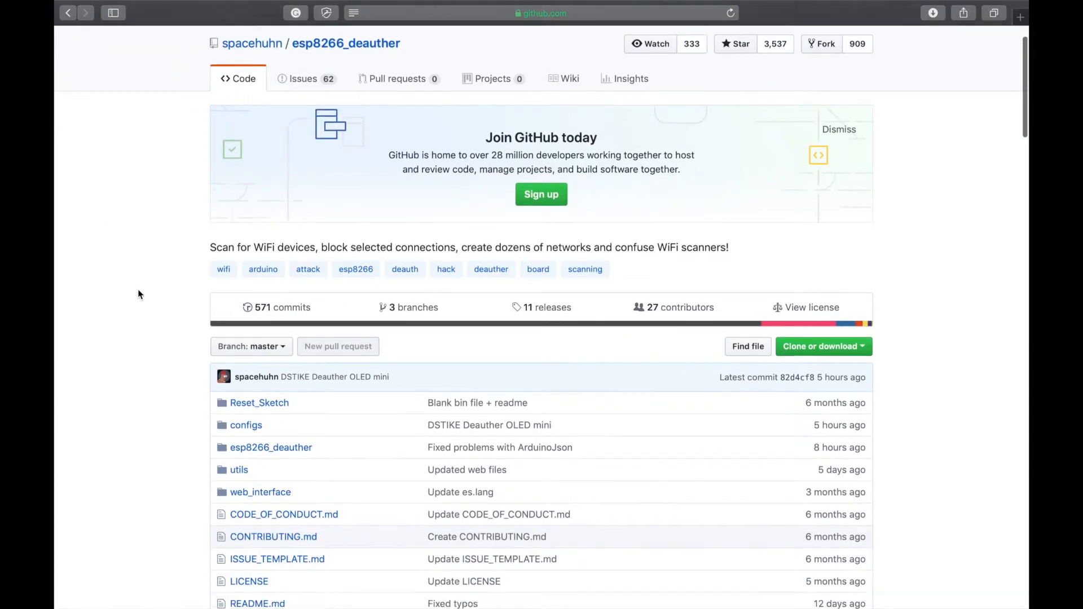
# - Scroll through the deauth.me warning notice about testing and educational use
pyautogui.scroll(-3)
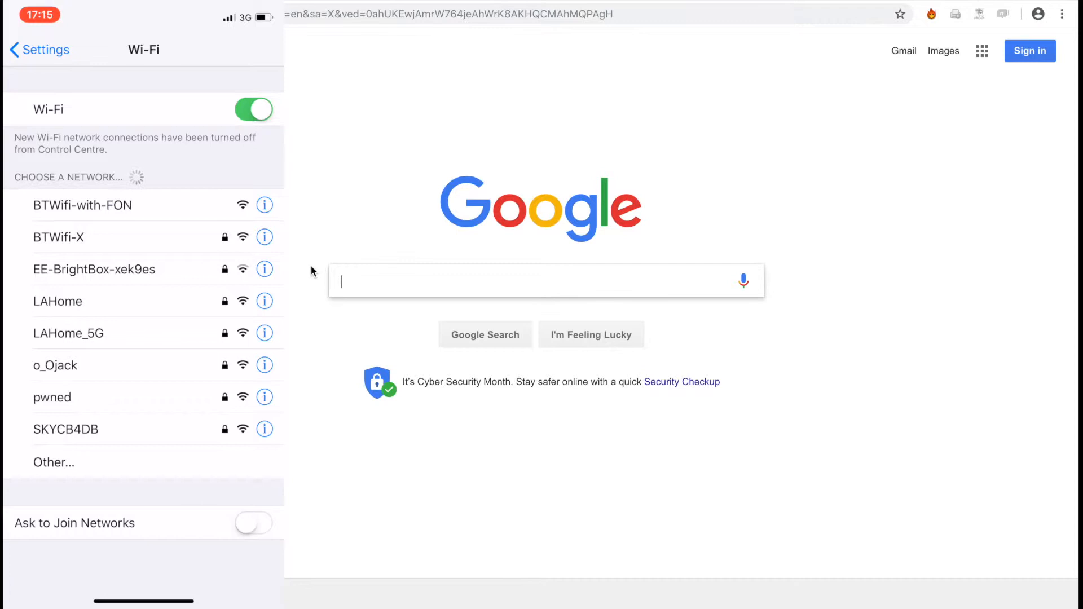
pyautogui.moveTo(725, 160)
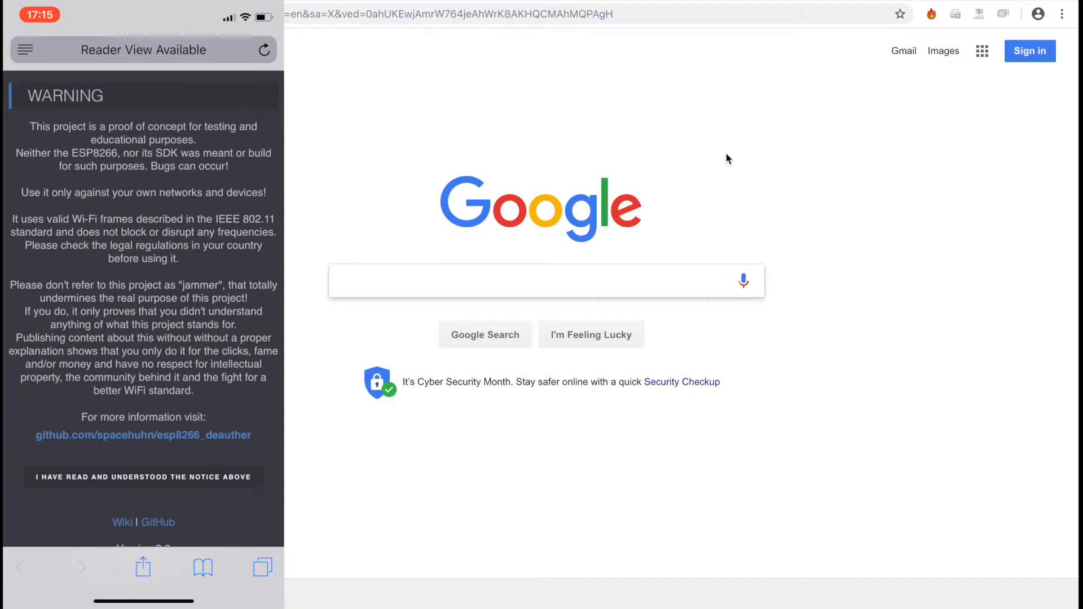
pyautogui.scroll(-3)
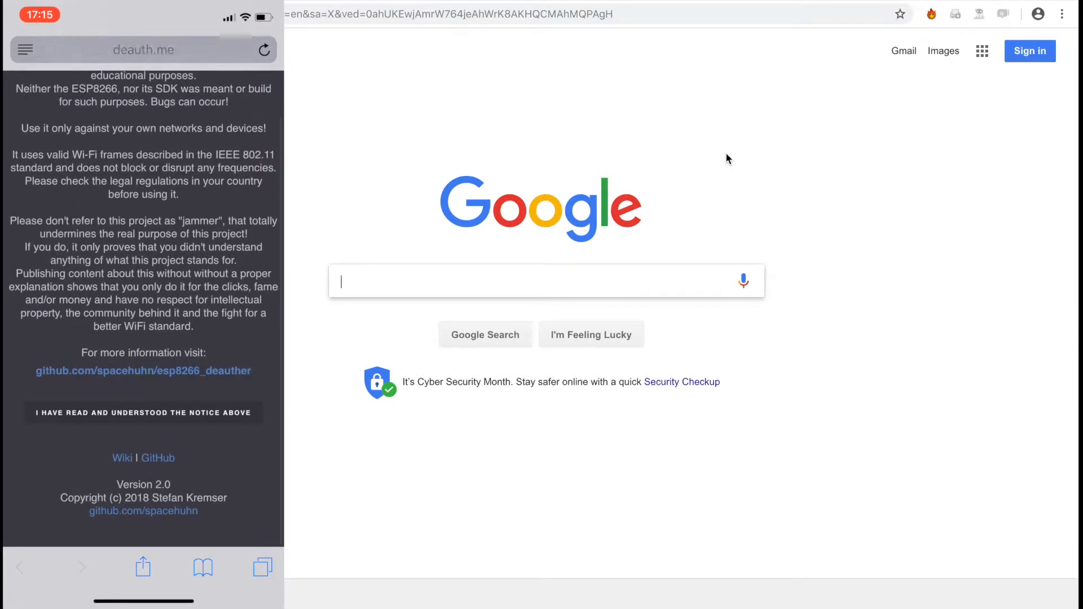
# - Acknowledge the usage notice and scroll the scan results listing 11 access points including LAHome and BTWifi-X
pyautogui.click(144, 413)
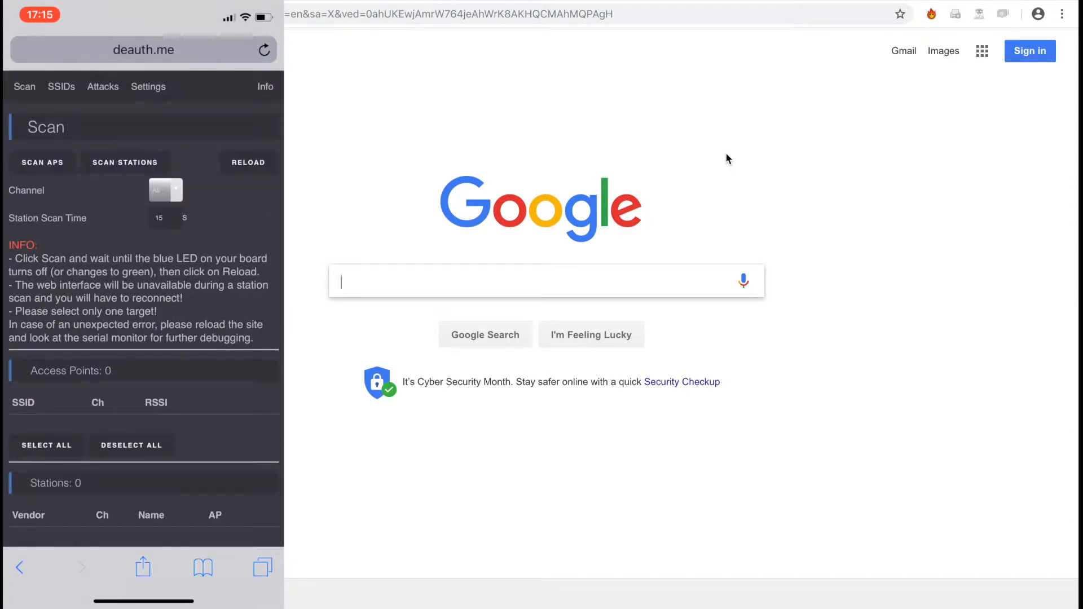
pyautogui.scroll(-3)
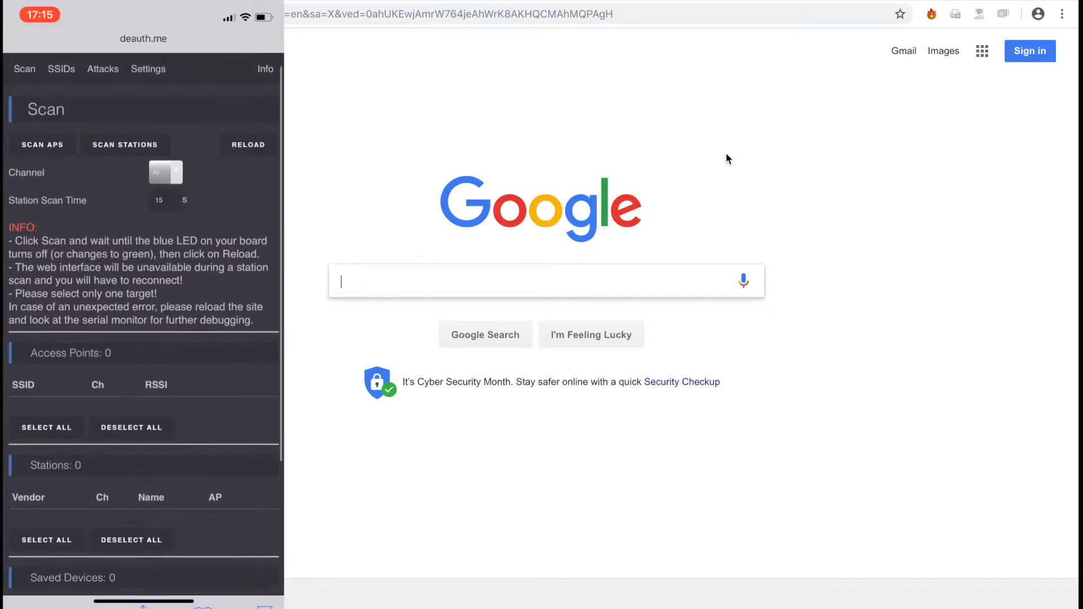
pyautogui.scroll(-3)
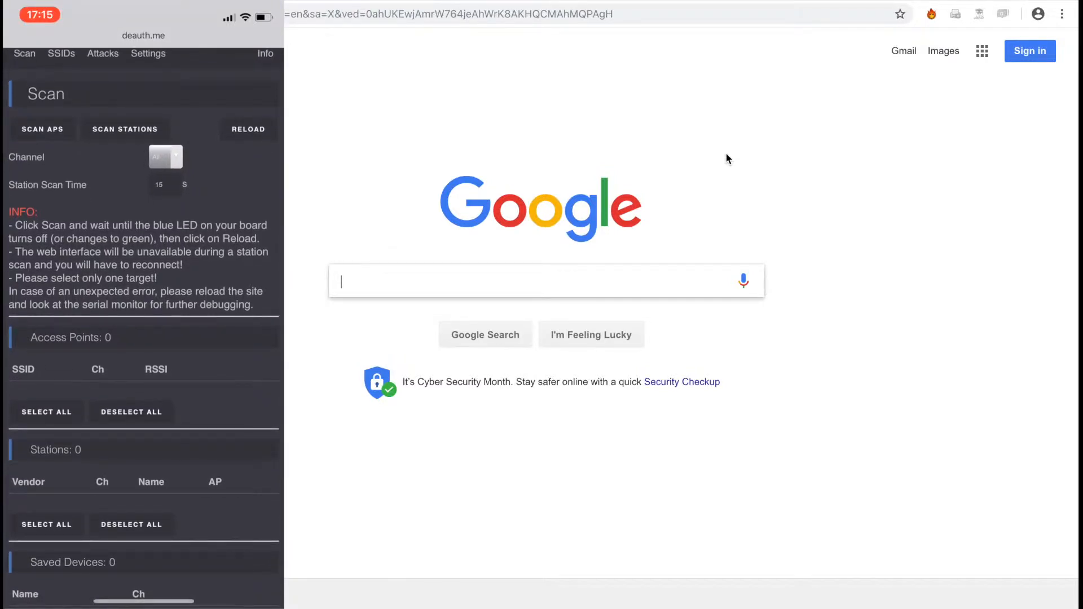
pyautogui.scroll(-3)
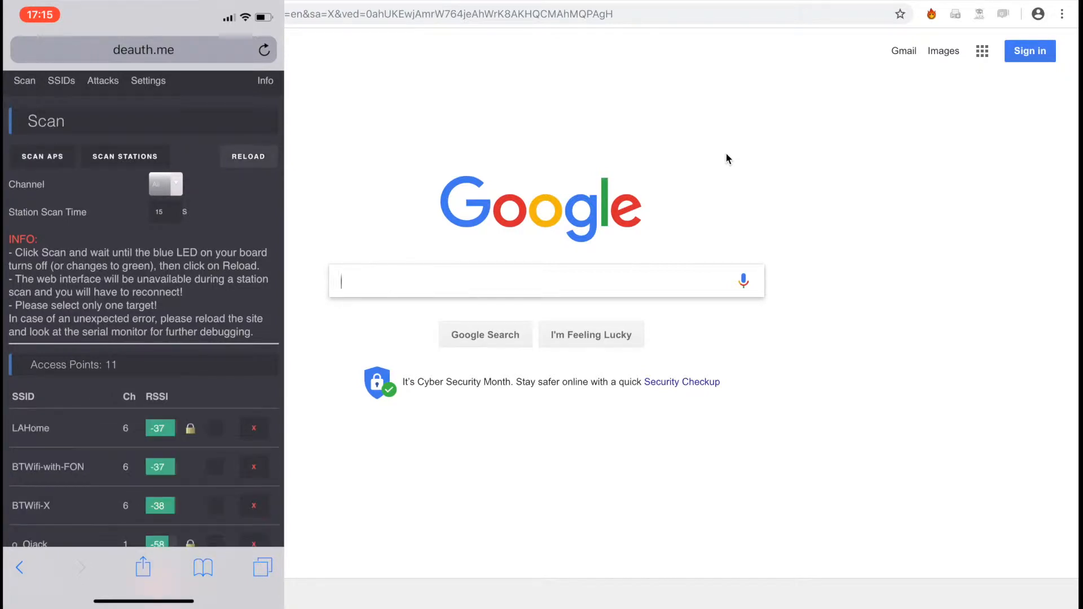
pyautogui.scroll(-3)
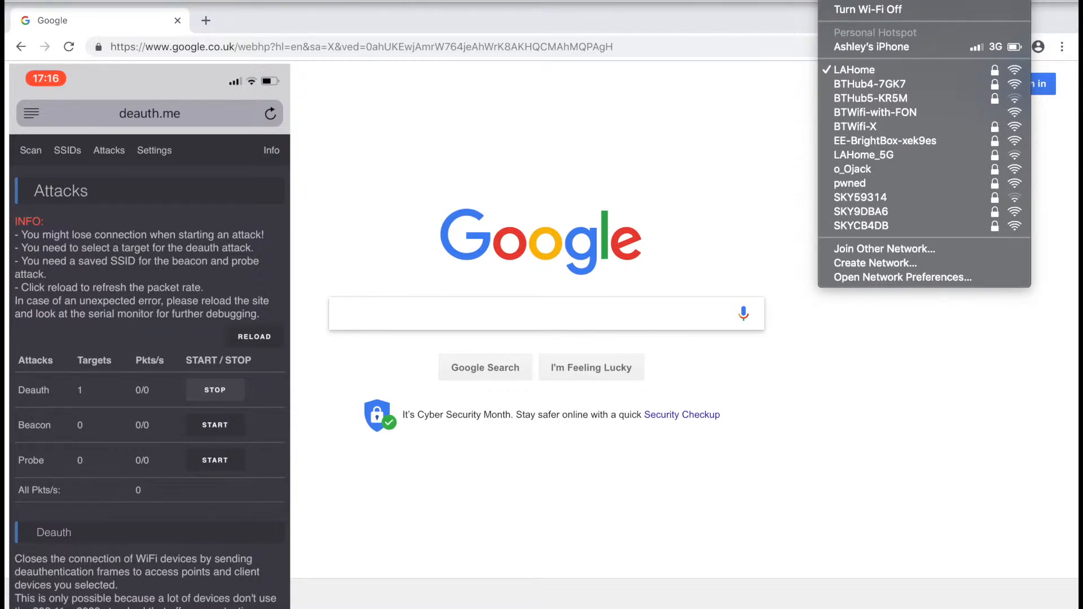
pyautogui.moveTo(765, 9)
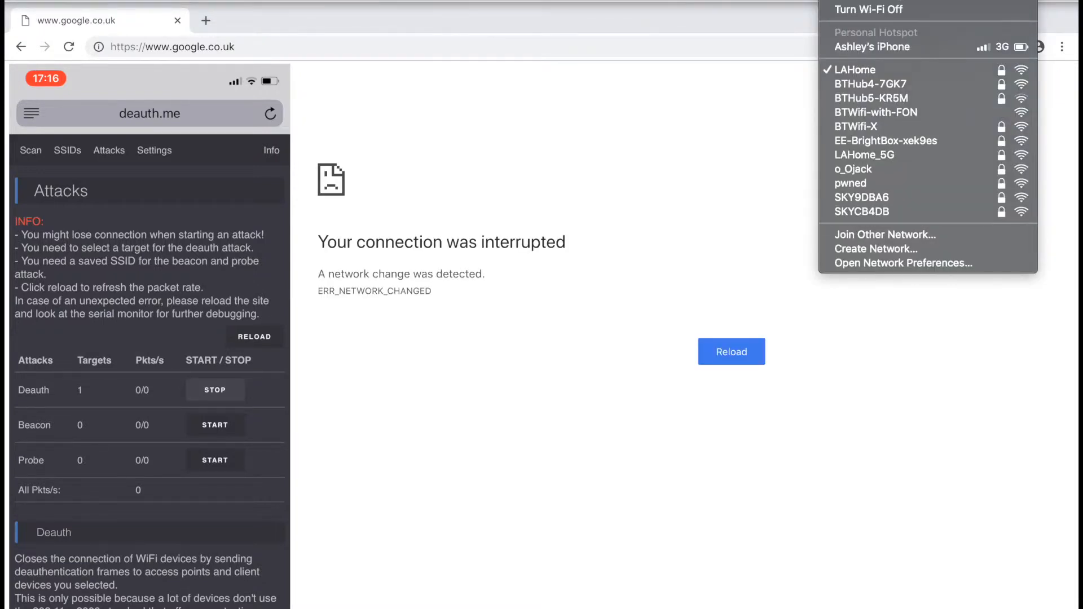
# - Reload the interrupted Google page in Chrome while the deauth attack on LAHome runs
pyautogui.click(731, 352)
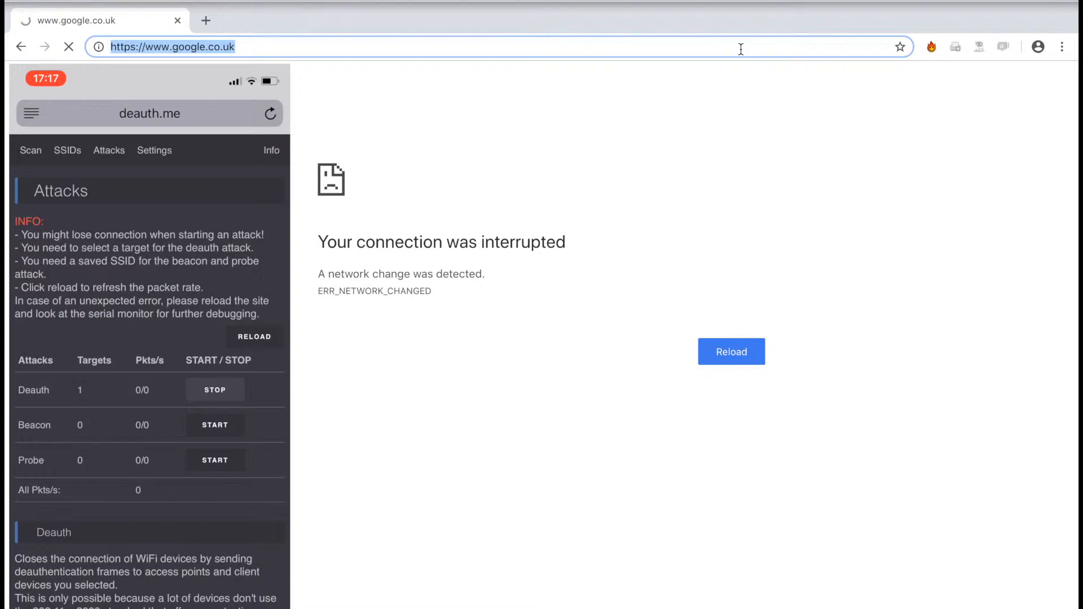
pyautogui.click(731, 352)
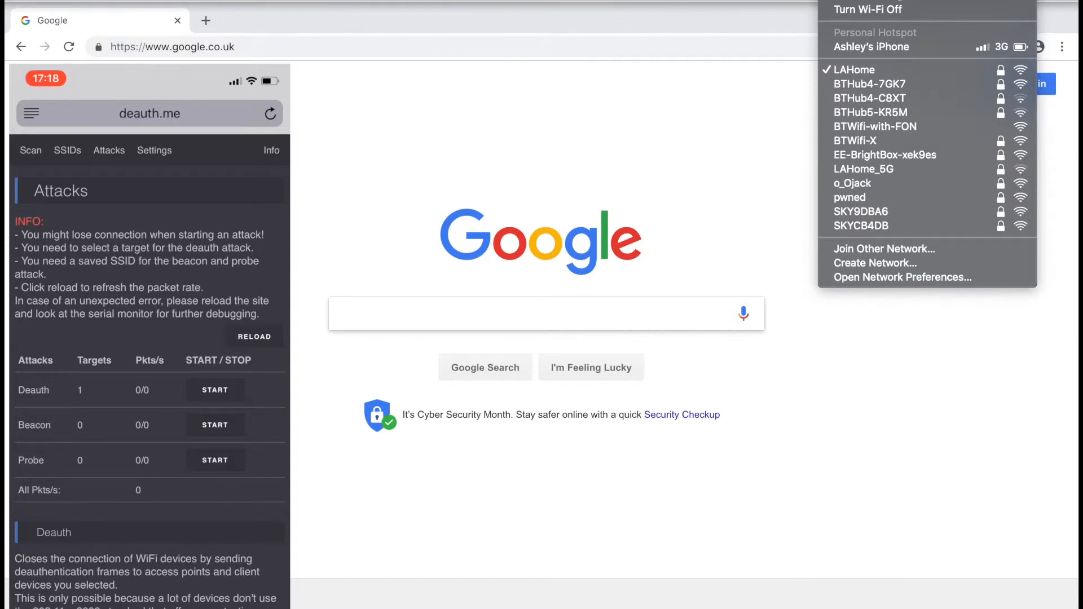
# - Load 60 cloned LAHome SSIDs as targets and start the beacon attack broadcasting them
pyautogui.click(67, 150)
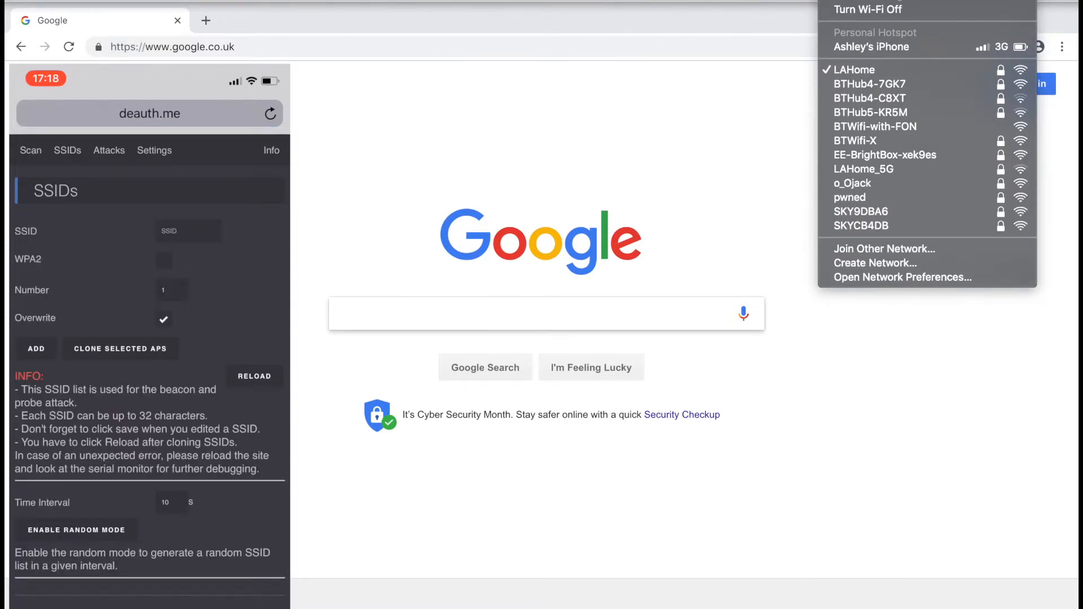
pyautogui.click(30, 150)
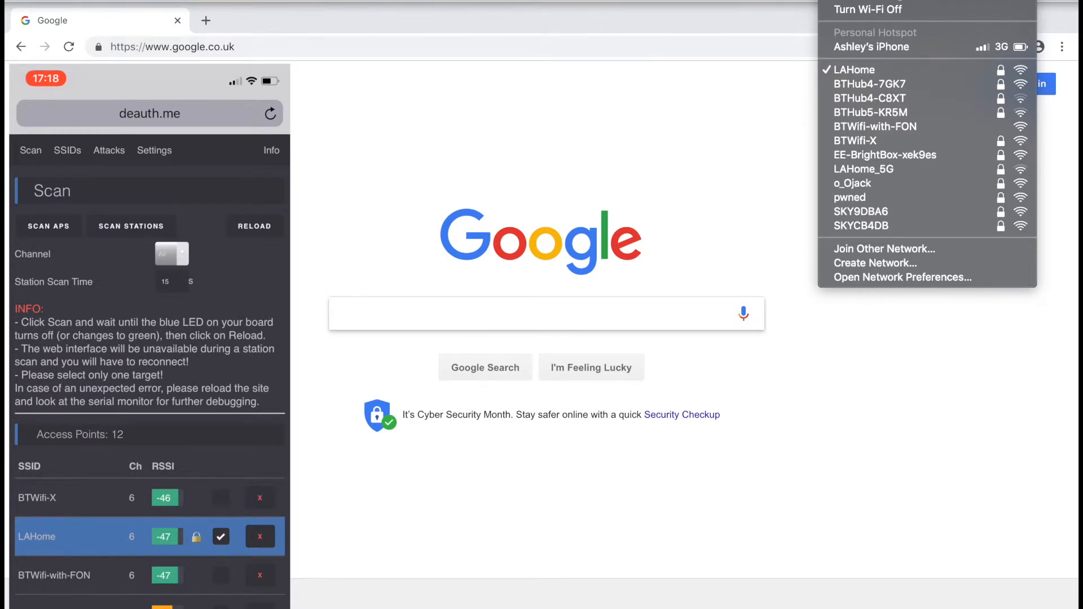
pyautogui.click(66, 150)
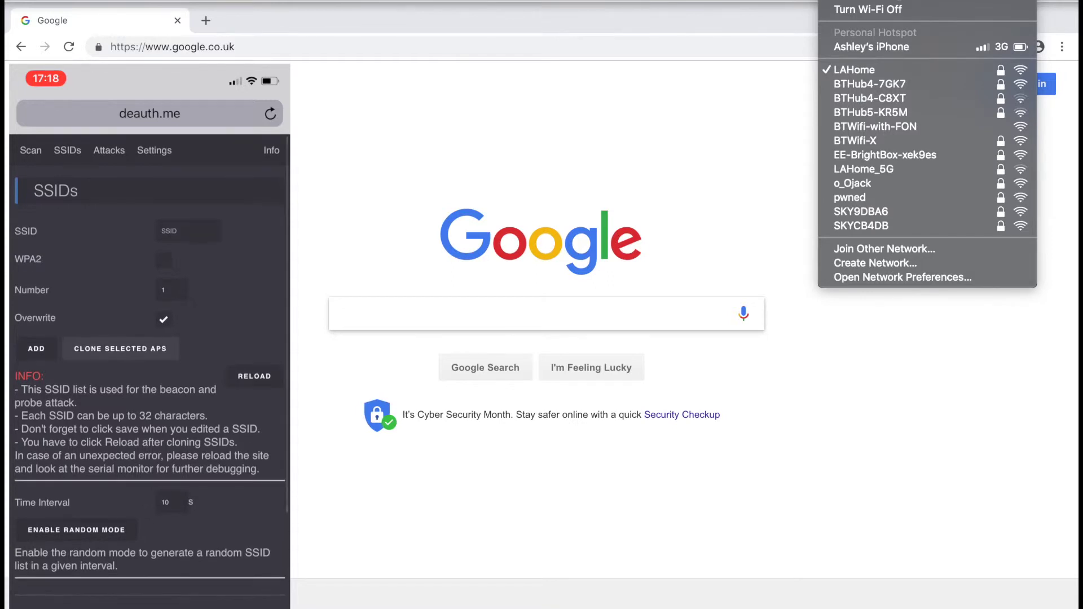
pyautogui.click(108, 150)
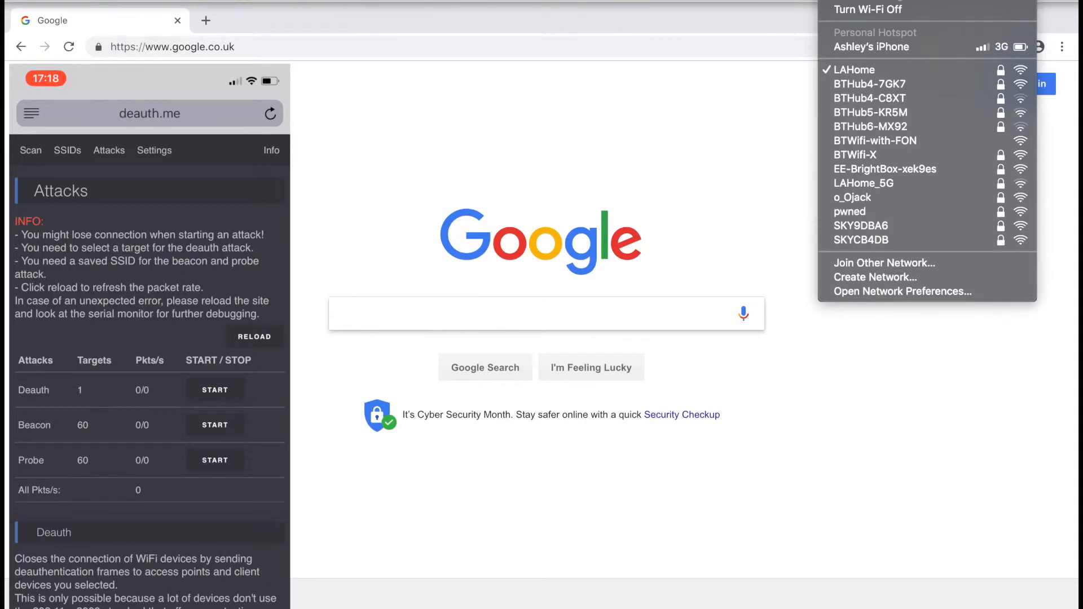
pyautogui.click(214, 425)
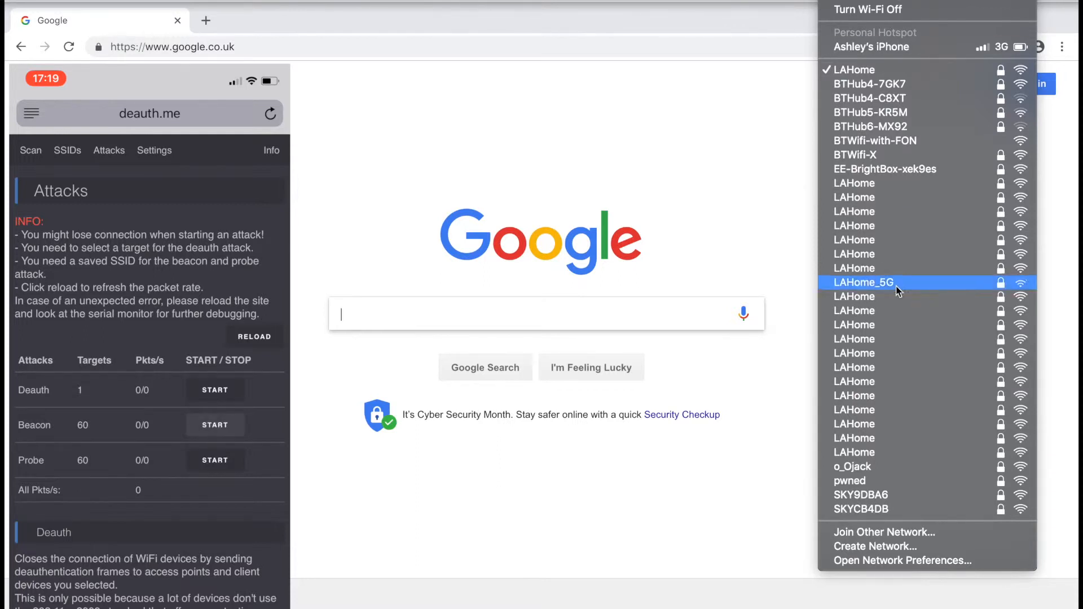
pyautogui.moveTo(862, 311)
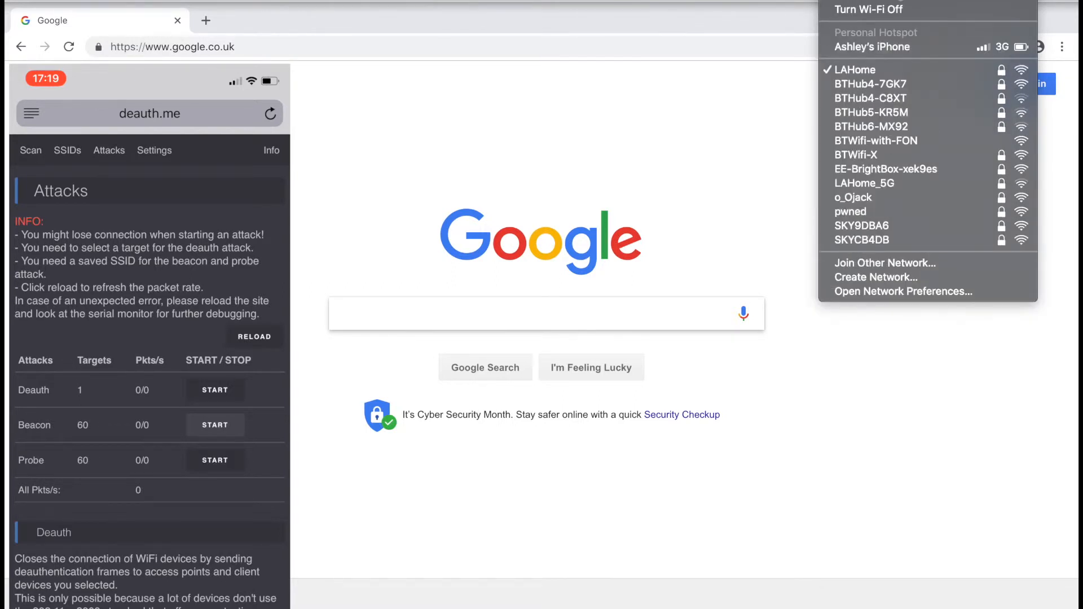
# - Add a custom SSID named Hello and start the beacon attack so it appears on the Mac
pyautogui.click(67, 150)
pyautogui.write('Hello')
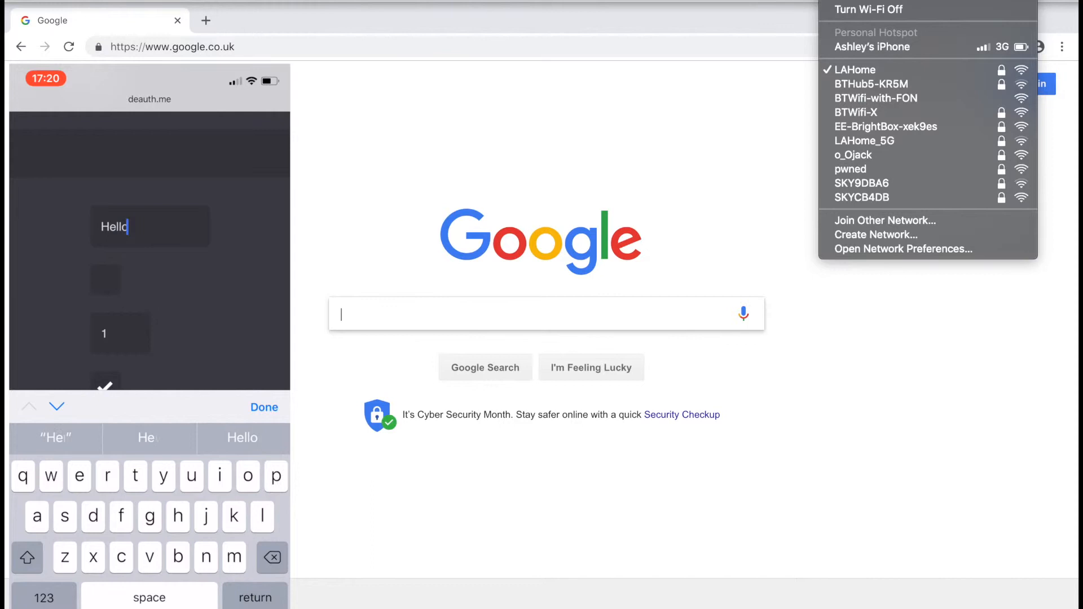
pyautogui.click(264, 407)
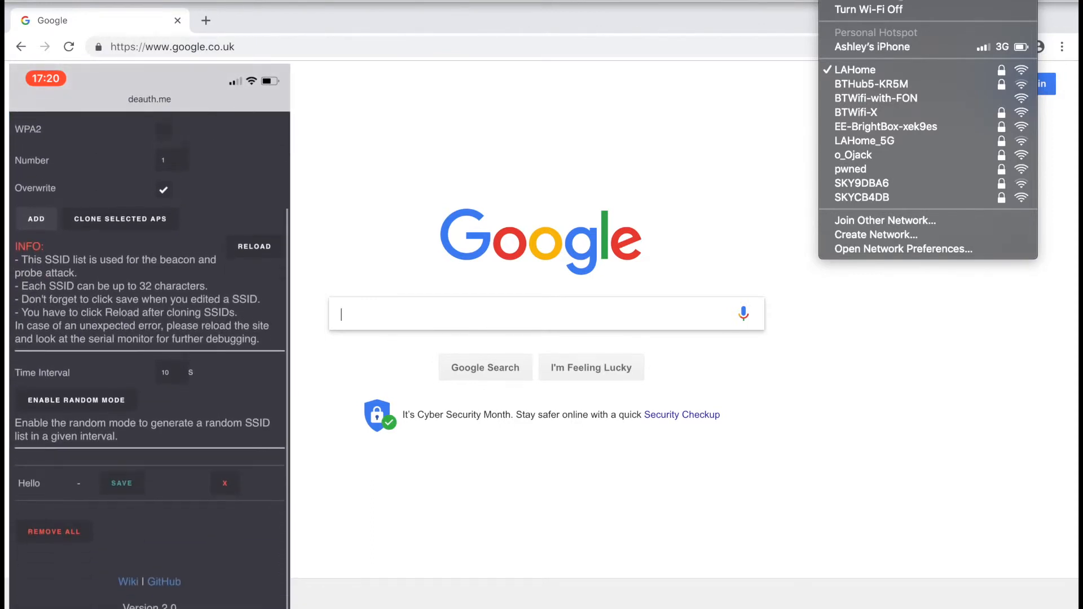
pyautogui.scroll(3)
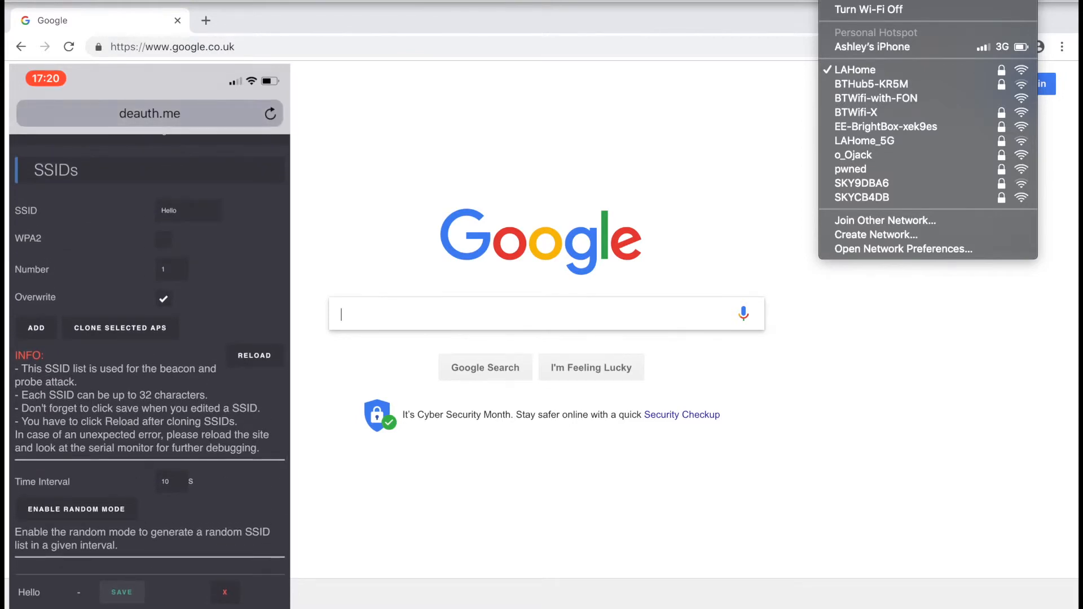
pyautogui.click(108, 150)
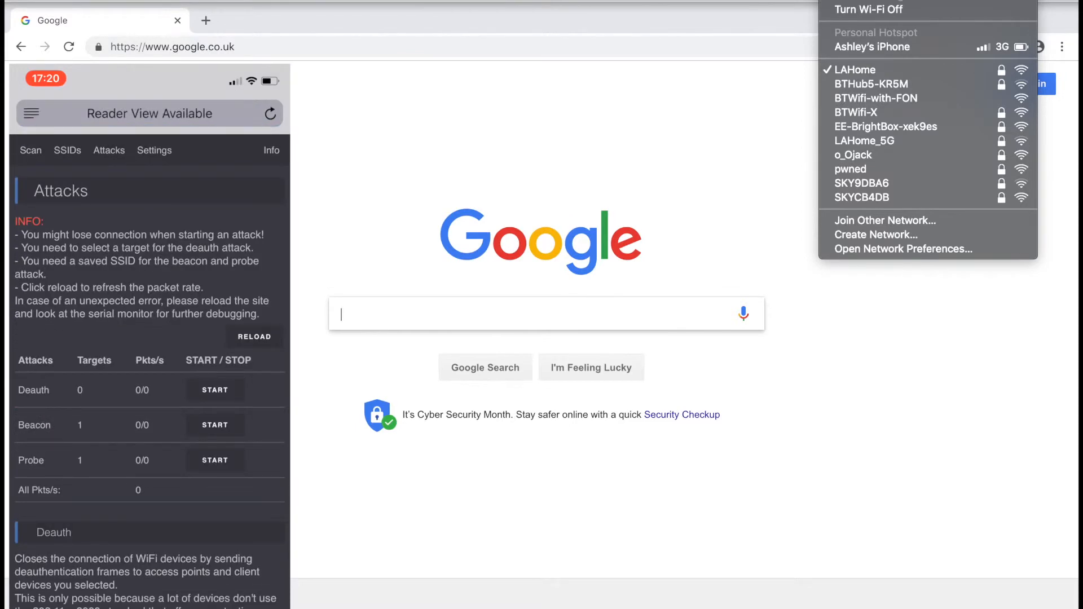
pyautogui.click(215, 425)
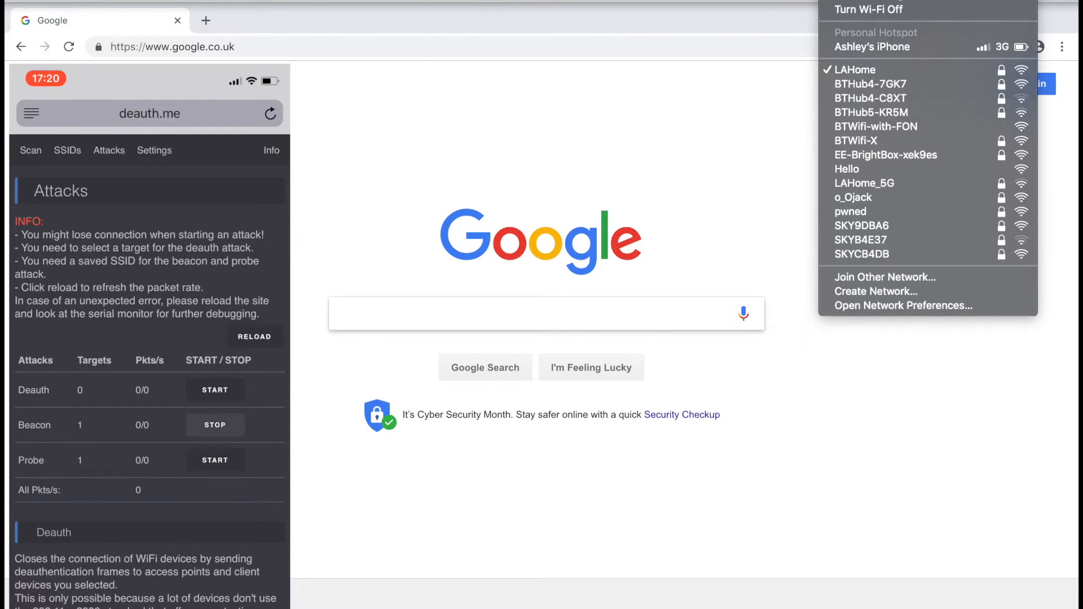
pyautogui.moveTo(898, 168)
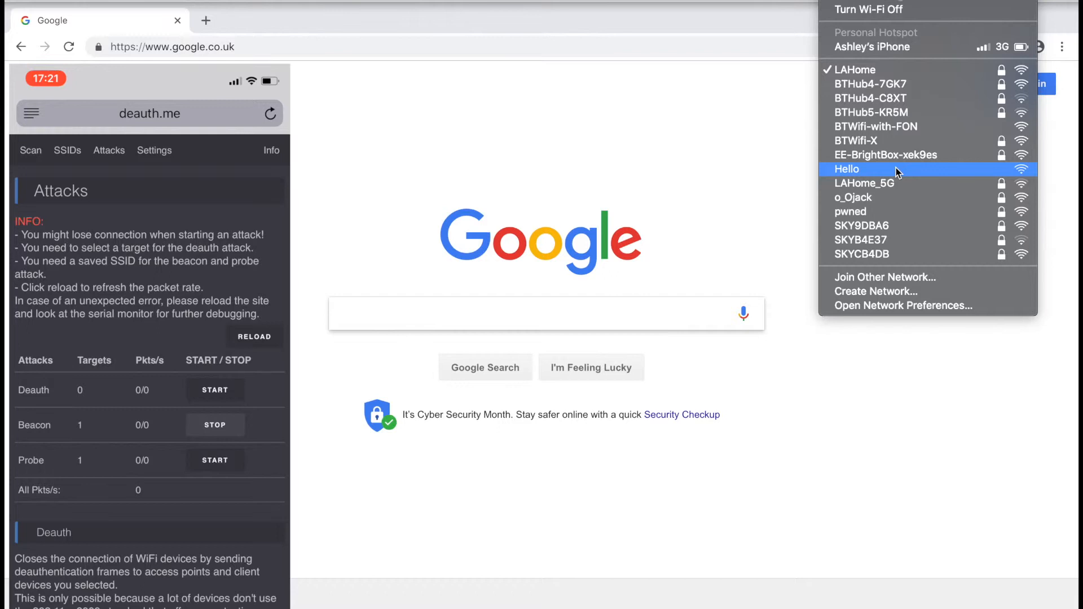
# - Stop the beacon attack and add a WPA2 SSID named 'Hello password' to the list
pyautogui.click(215, 425)
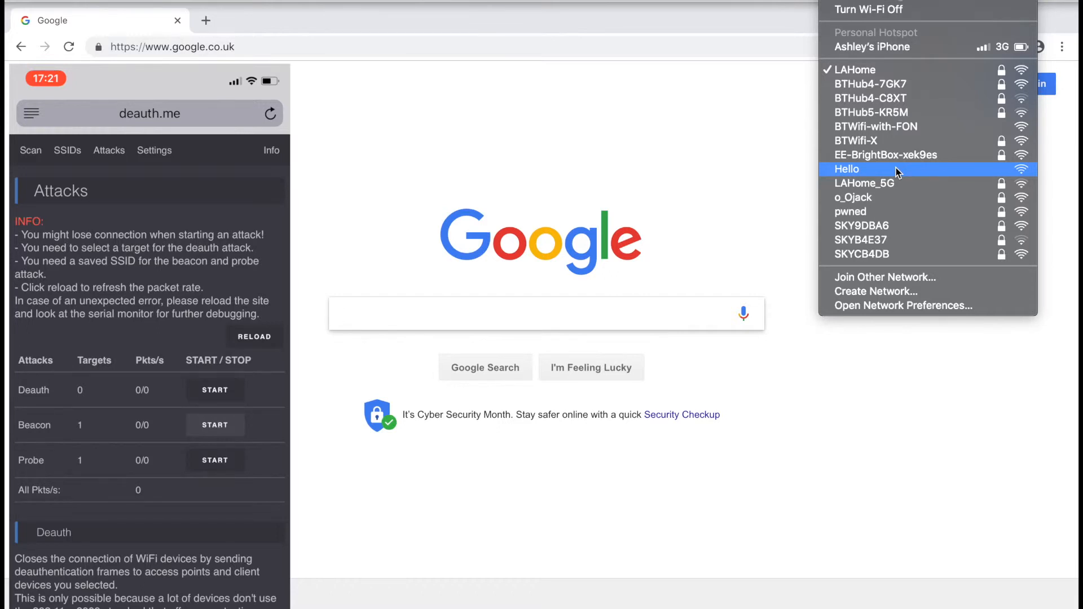
pyautogui.click(67, 150)
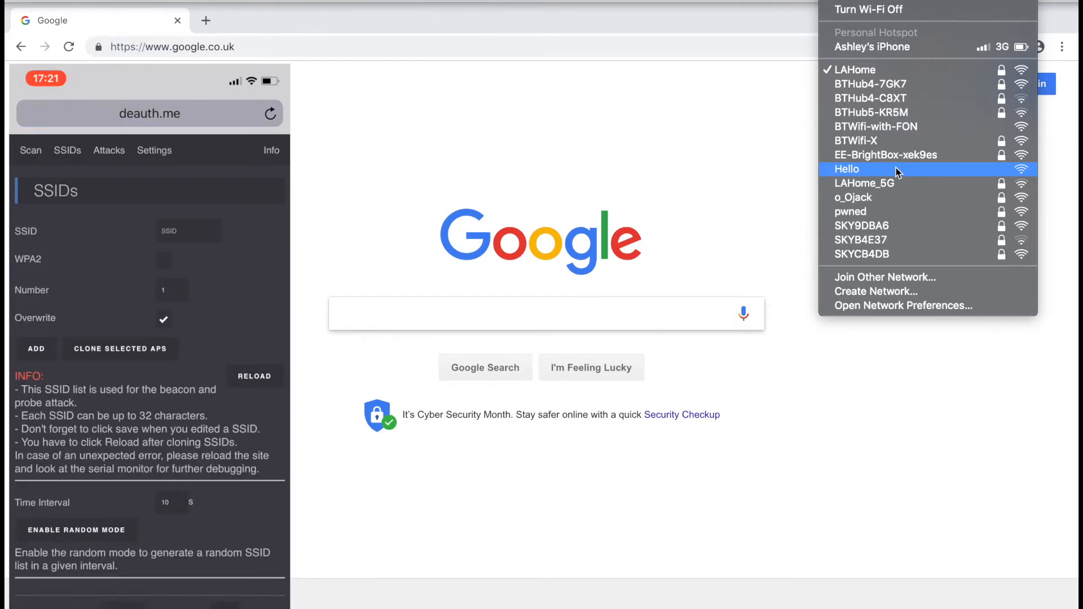
pyautogui.scroll(-3)
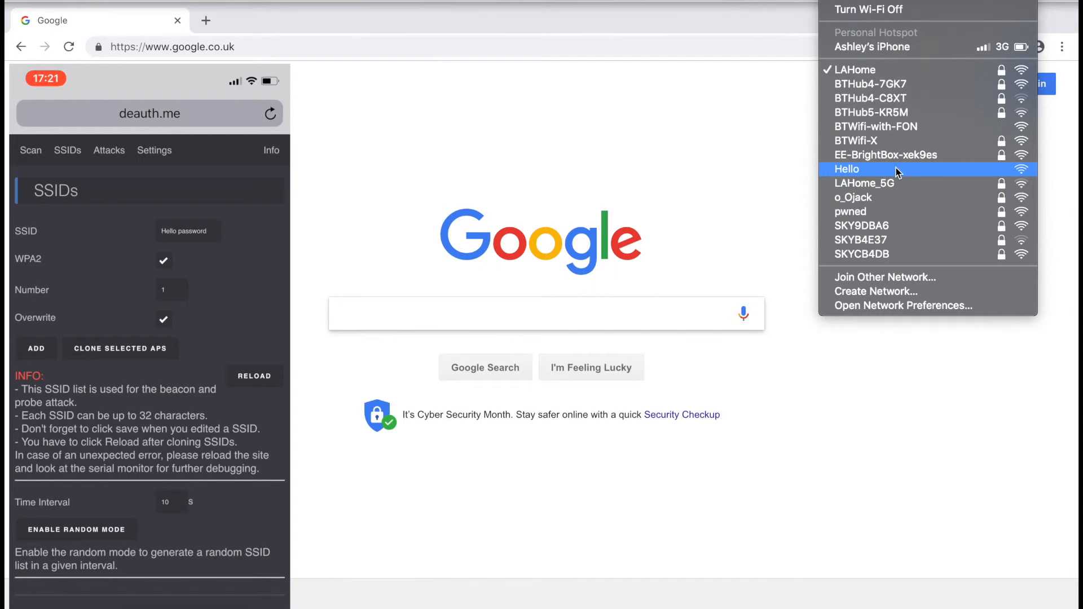
pyautogui.scroll(-3)
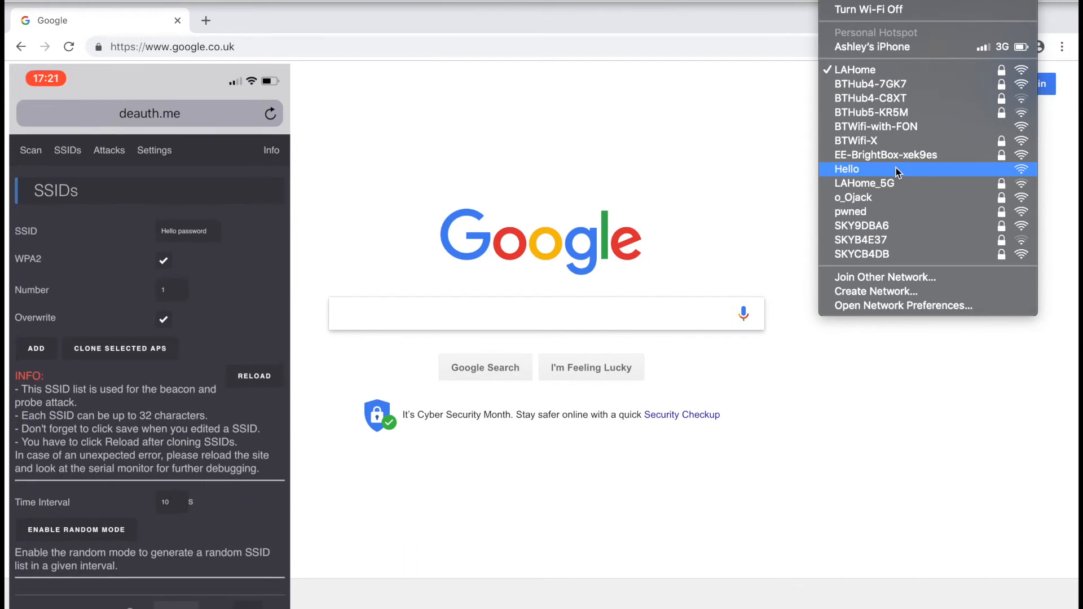
pyautogui.click(109, 150)
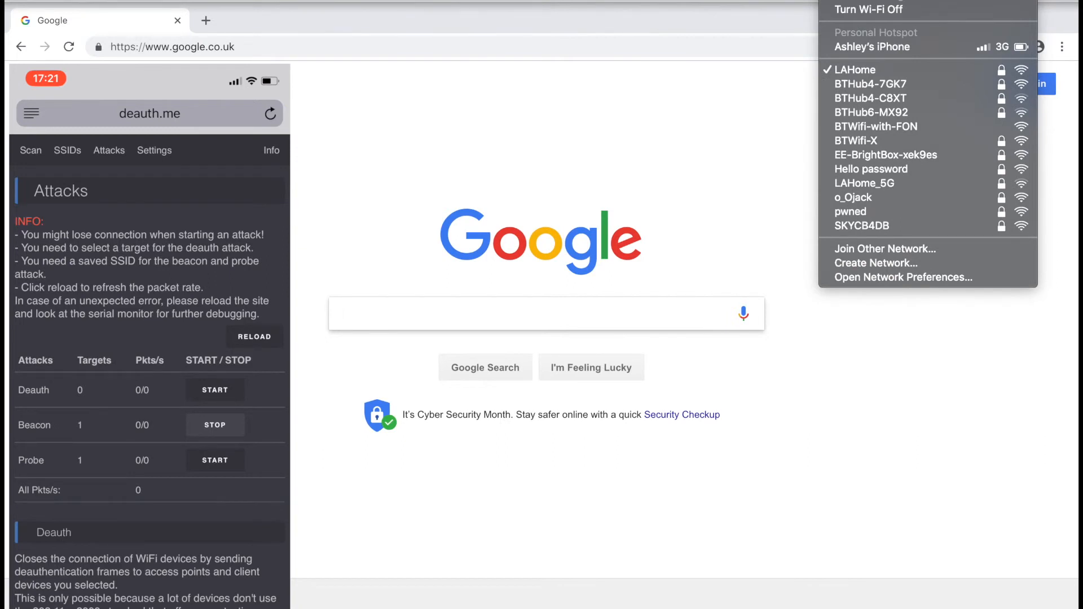
pyautogui.moveTo(887, 83)
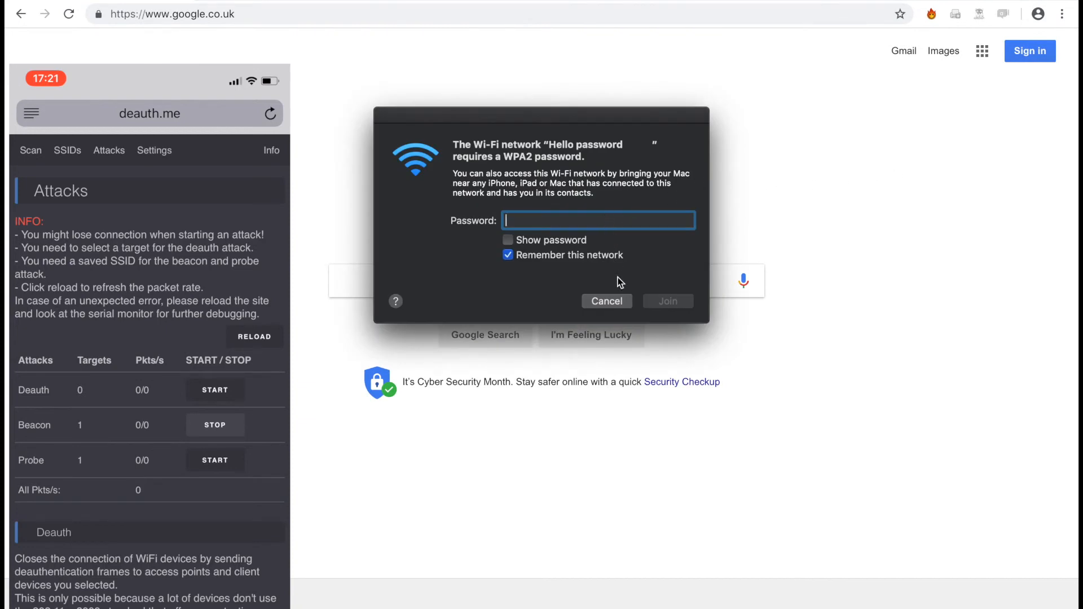
# - Attempt to join 'Hello password' from the Mac with a password, then cancel the failed join
pyautogui.write('•')
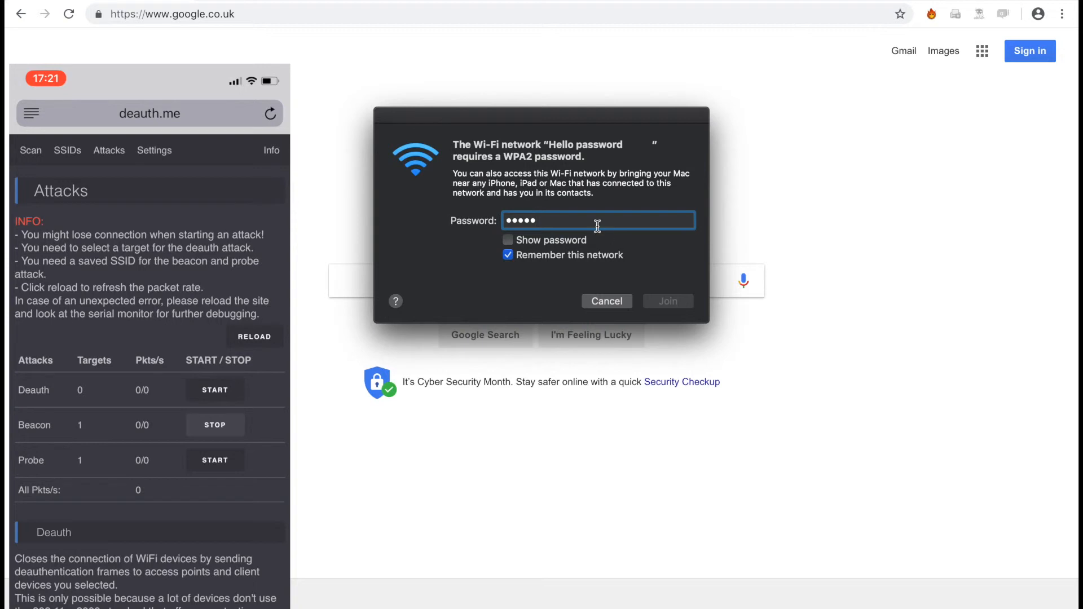
pyautogui.click(606, 301)
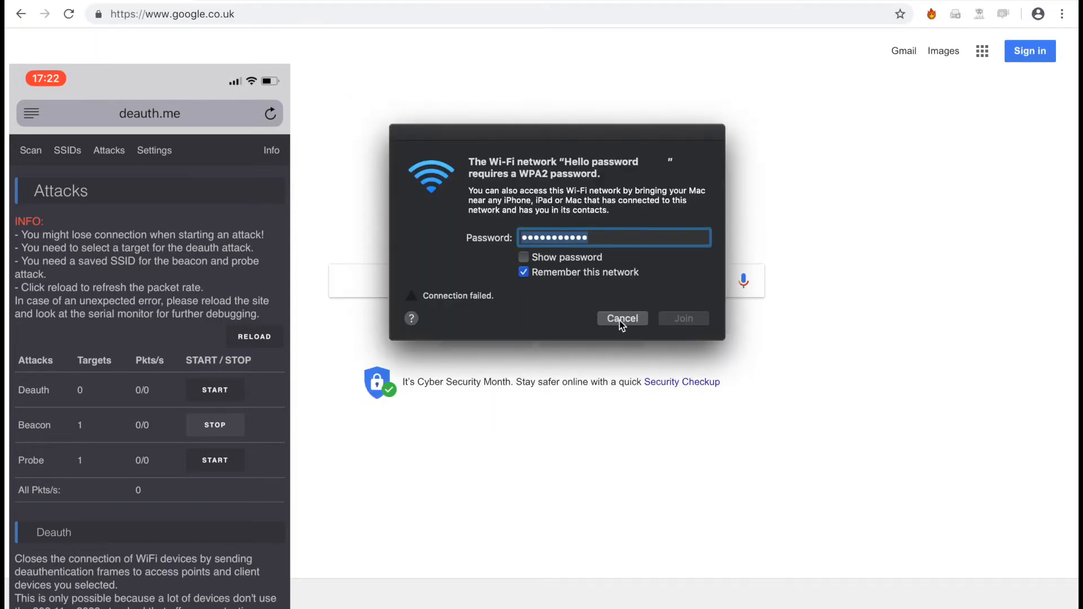
pyautogui.click(620, 319)
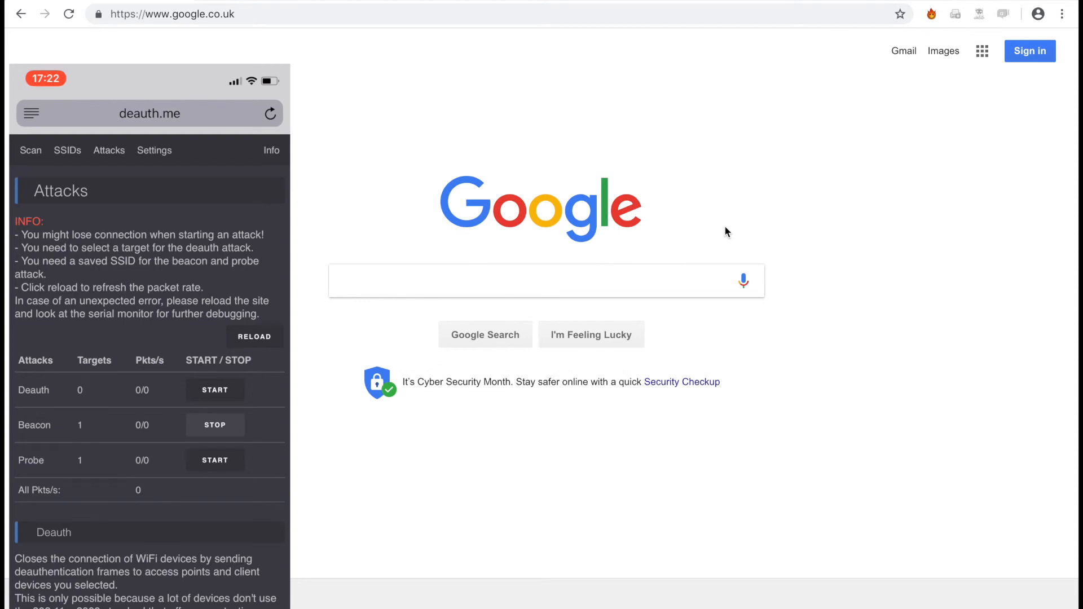
# - Enable random mode to fill the list with 60 random SSIDs and start the beacon attack on them
pyautogui.click(67, 150)
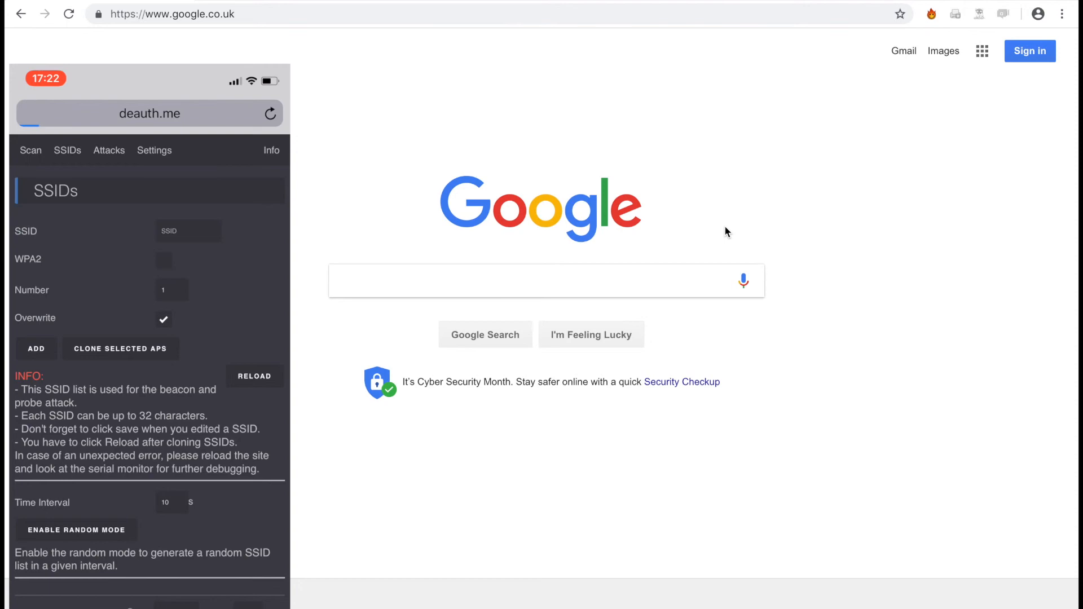
pyautogui.click(77, 530)
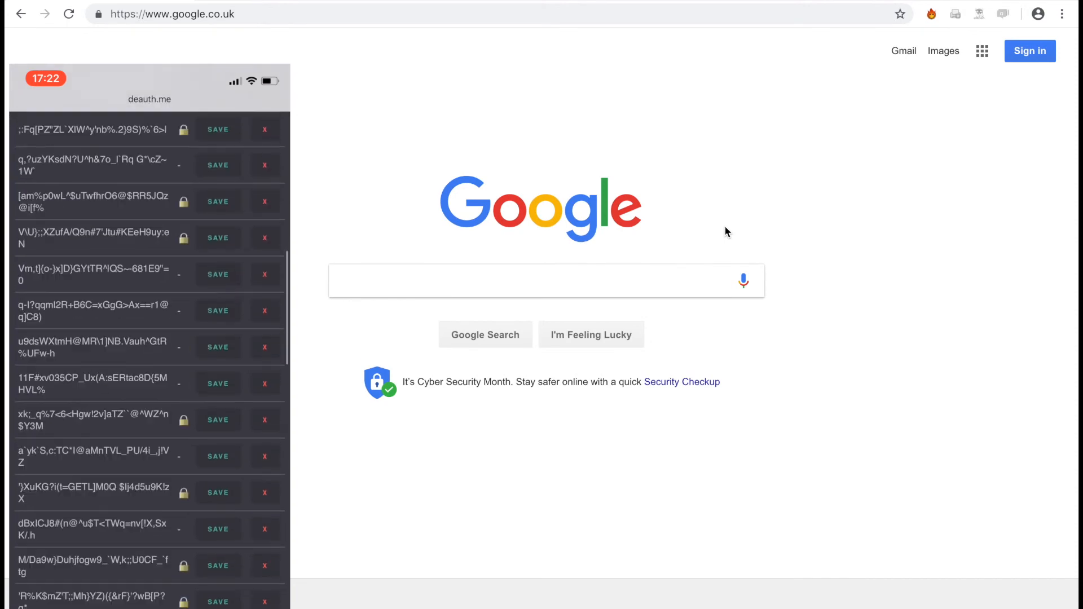
pyautogui.scroll(-3)
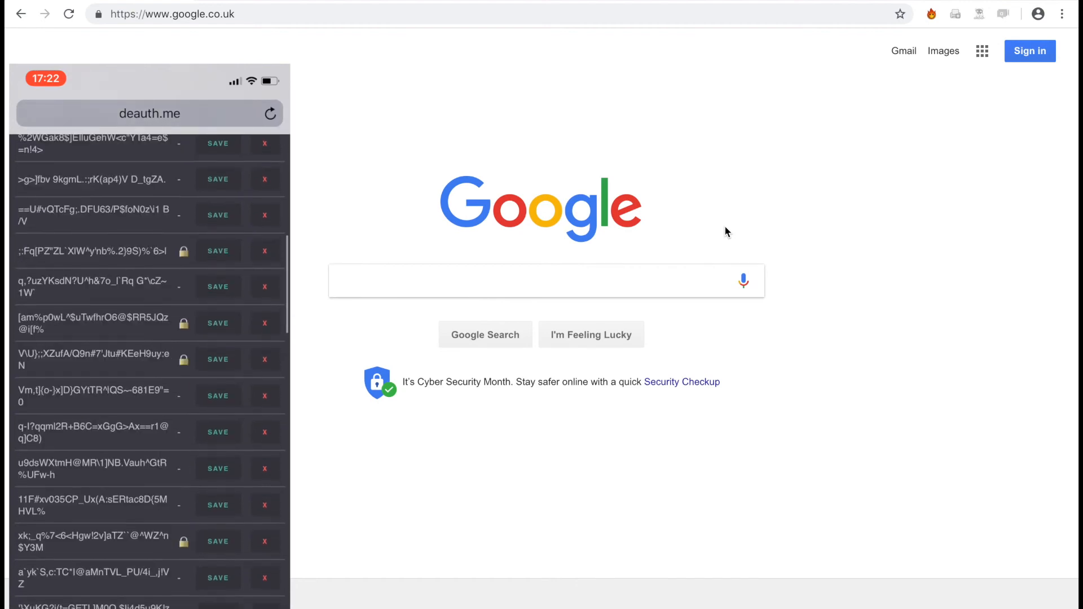
pyautogui.click(67, 150)
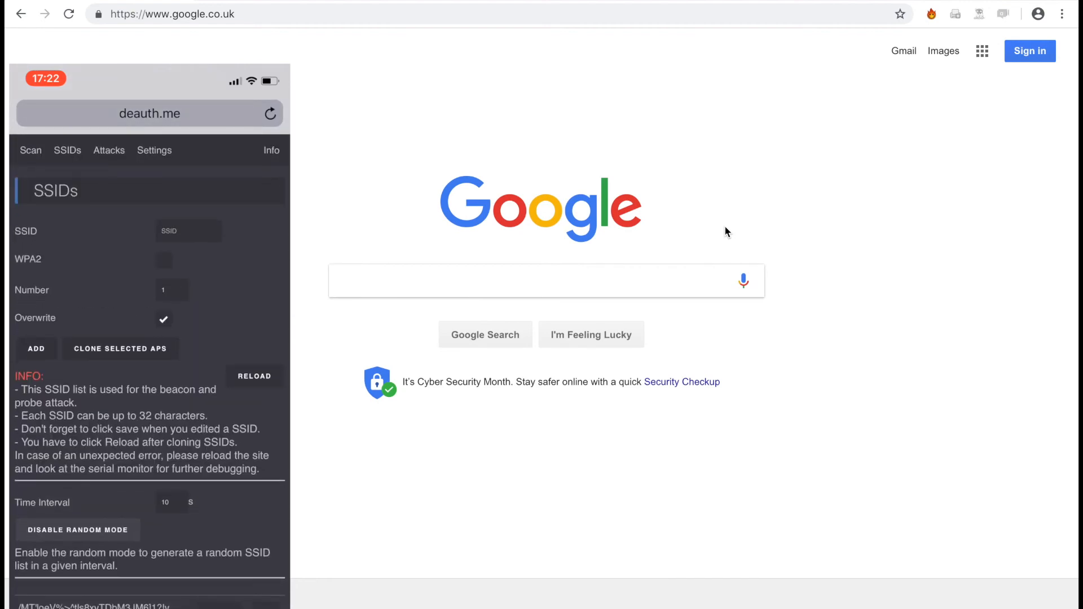
pyautogui.click(108, 150)
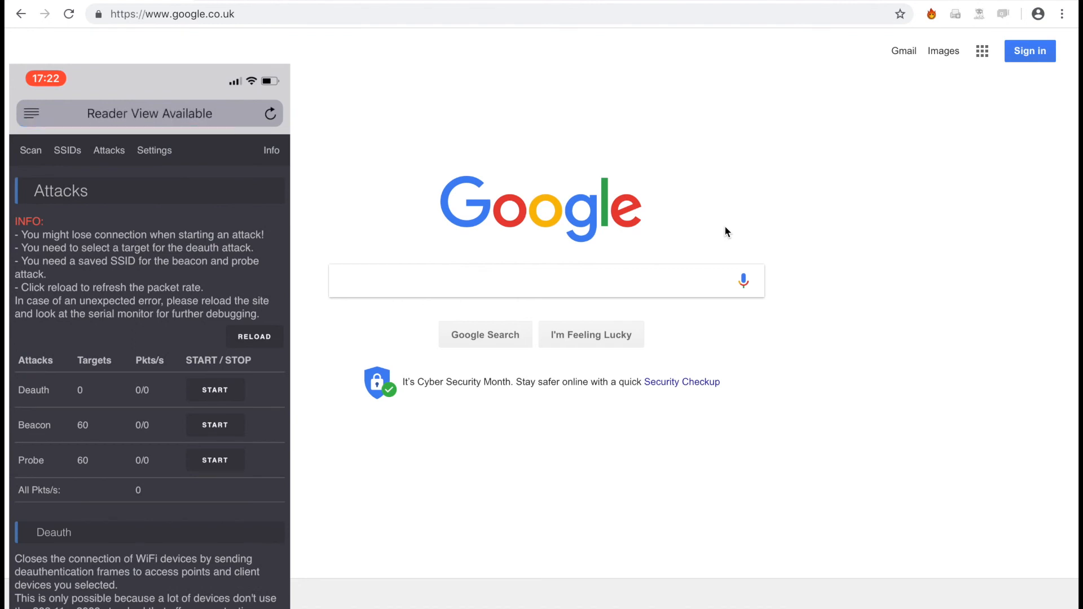
pyautogui.click(214, 425)
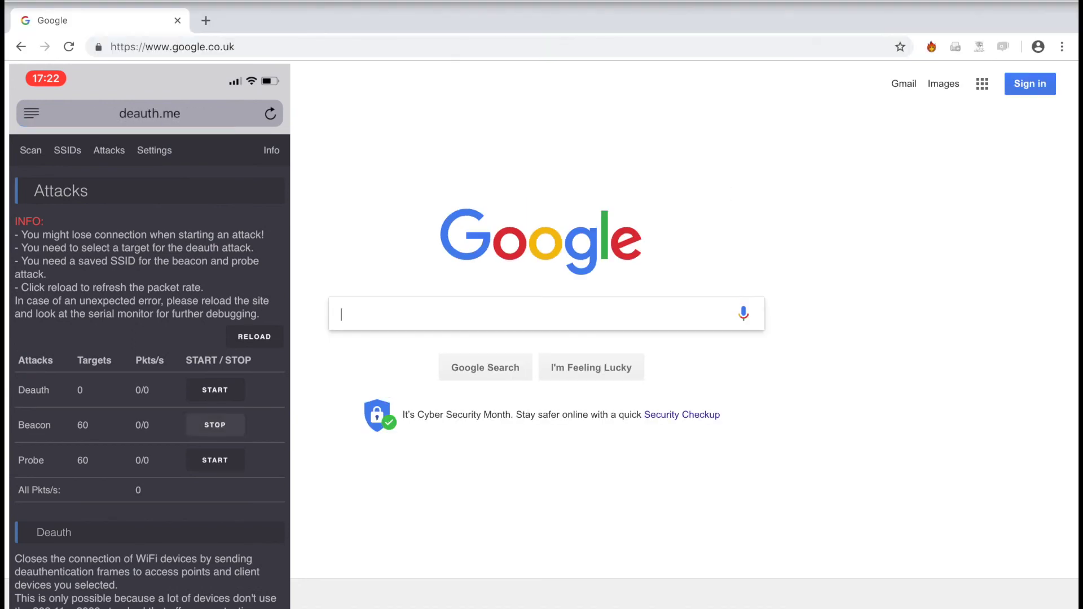